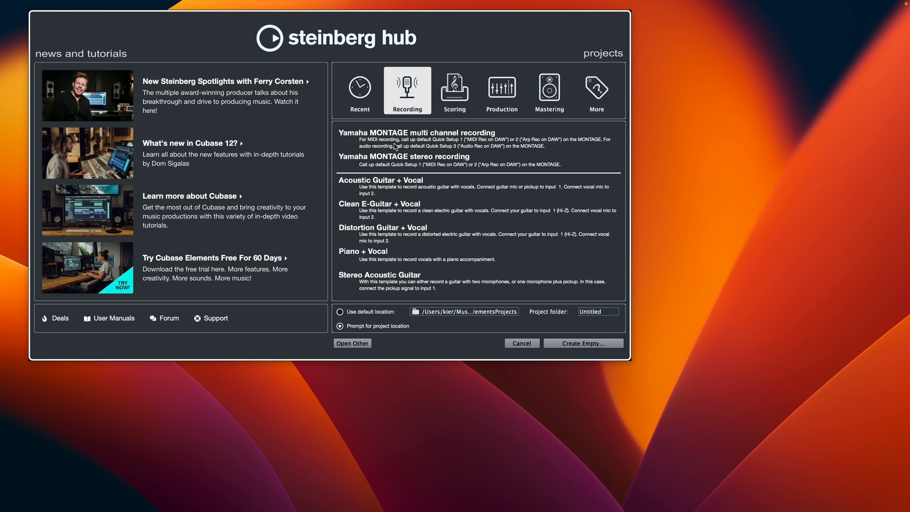
# - Choose the Yamaha MONTAGE multi channel recording template under Recording projects
pyautogui.click(416, 136)
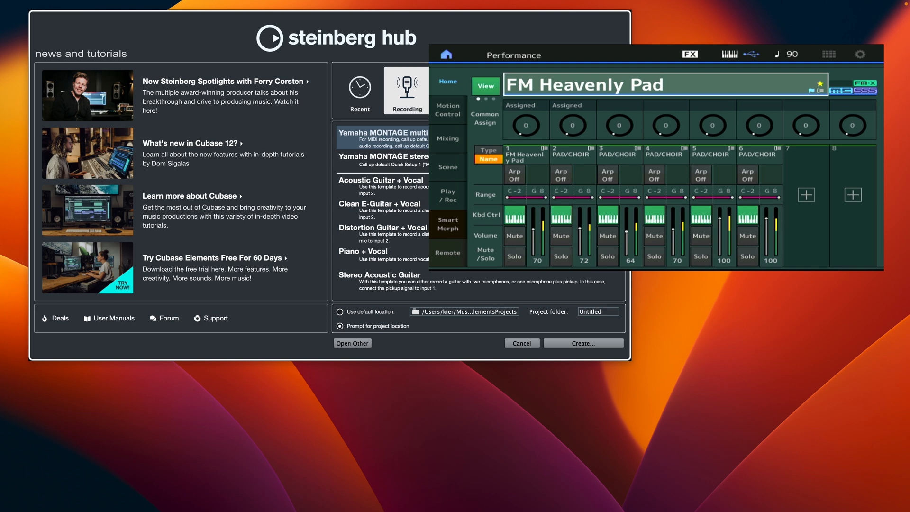
pyautogui.moveTo(765, 346)
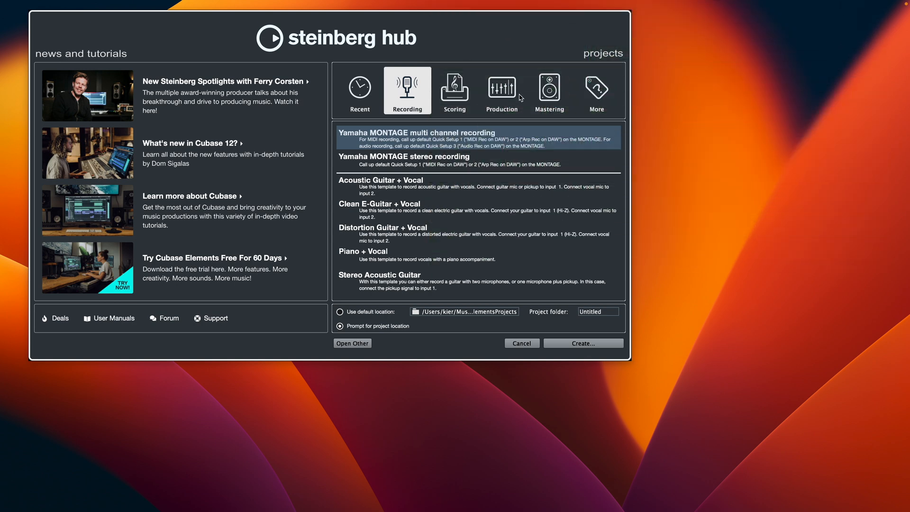
# - Create a new empty project from the Hub's More category
pyautogui.click(597, 91)
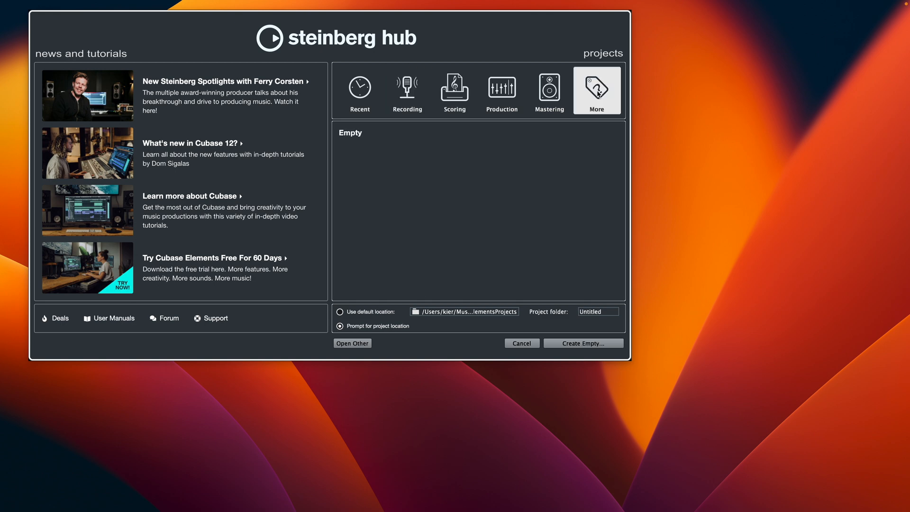
pyautogui.click(352, 343)
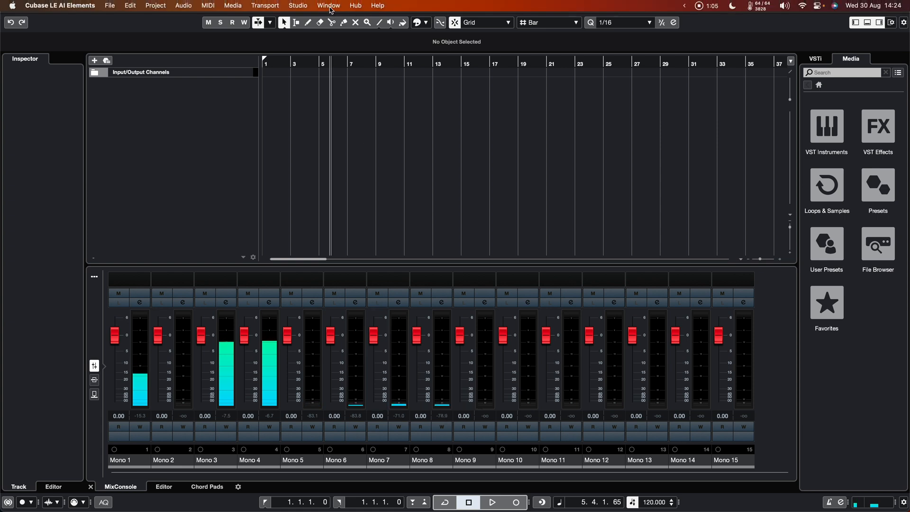
# - Switch the ASIO driver to MONTAGE in Studio Setup and confirm with OK
pyautogui.click(298, 5)
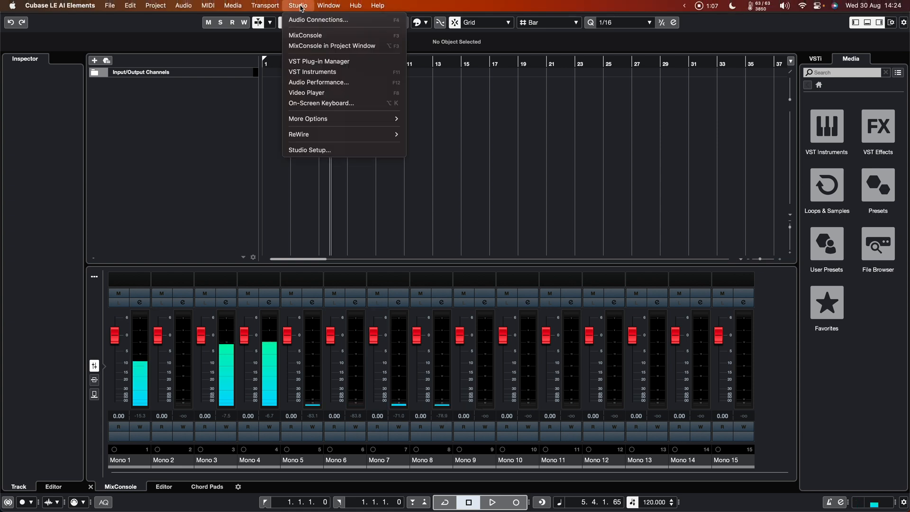
pyautogui.click(309, 149)
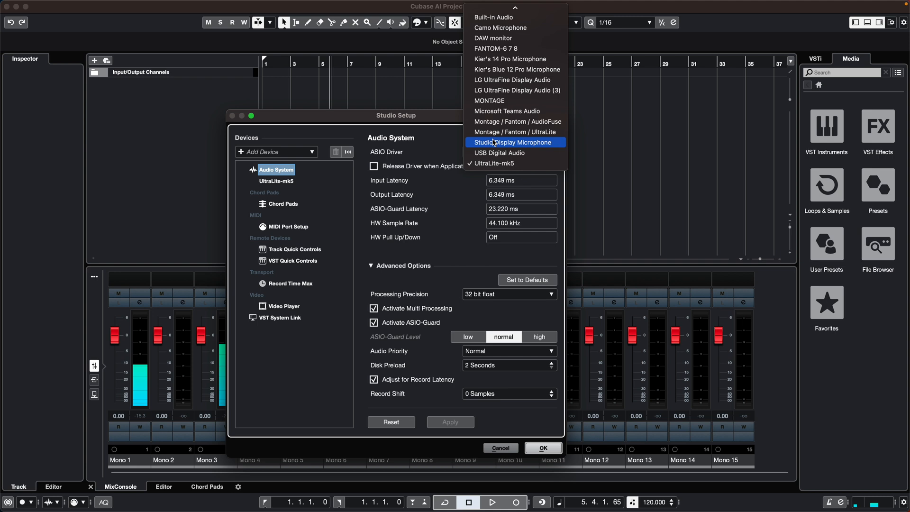
pyautogui.click(512, 142)
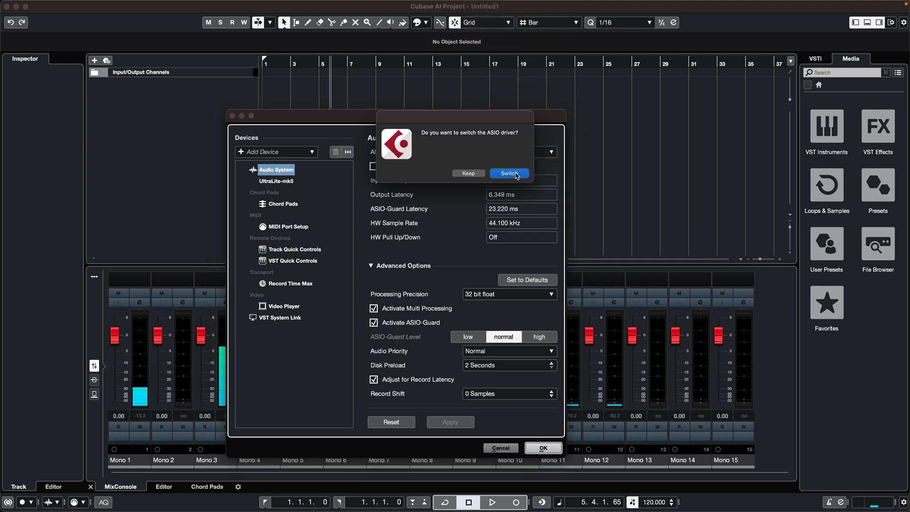
pyautogui.click(509, 173)
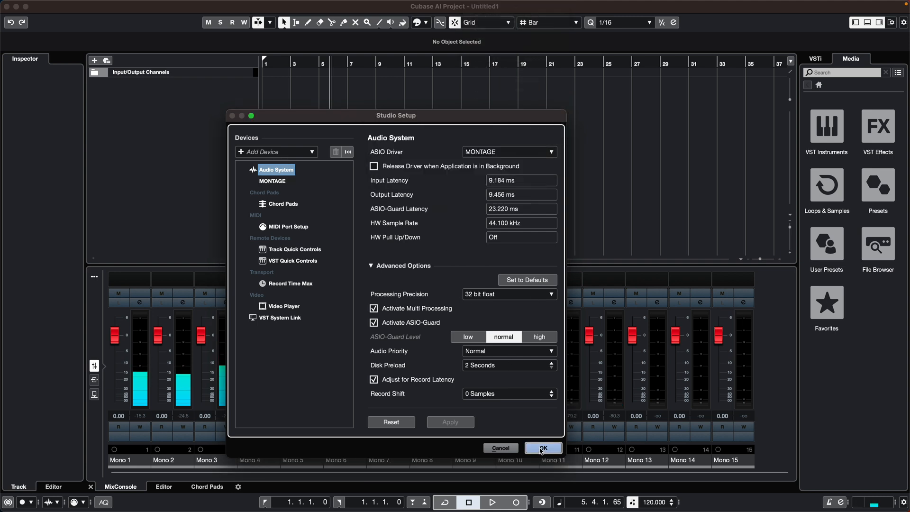
pyautogui.click(542, 448)
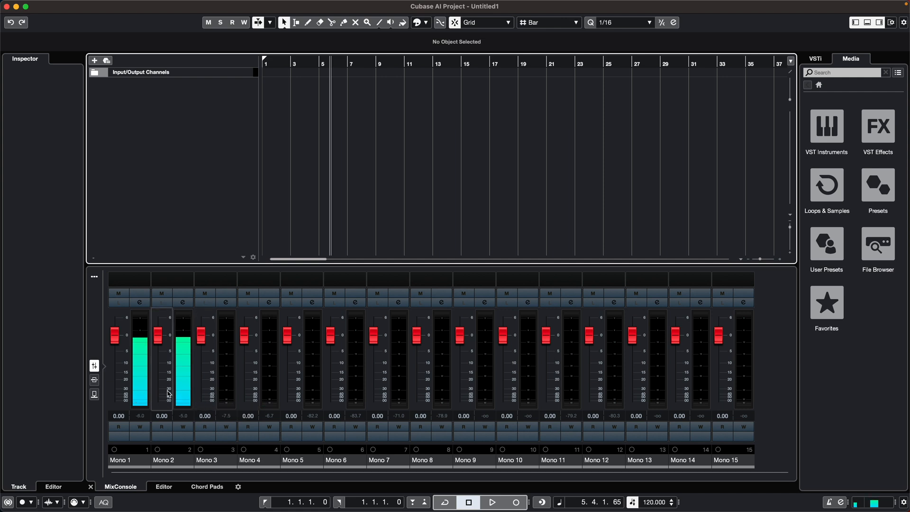
# - Apply the stereo input preset in Audio Connections, review Outputs, and close the window
pyautogui.click(298, 5)
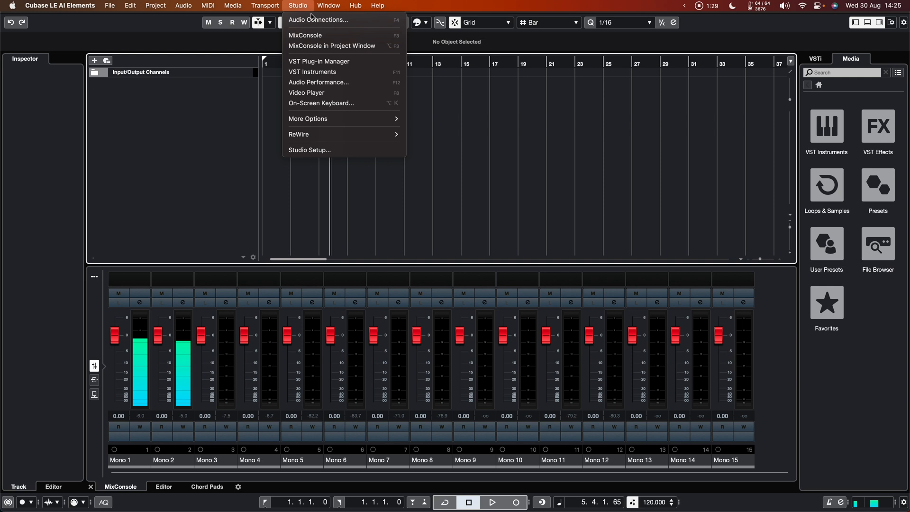
pyautogui.click(318, 19)
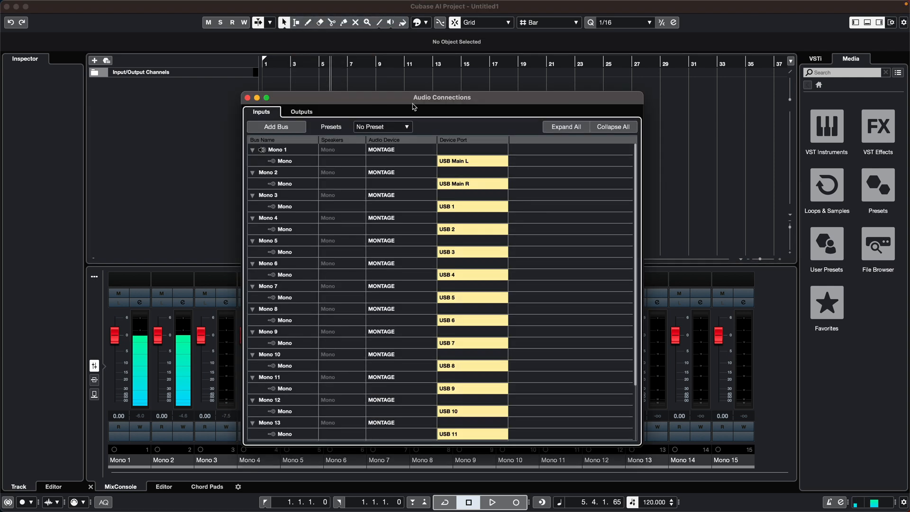
pyautogui.click(382, 127)
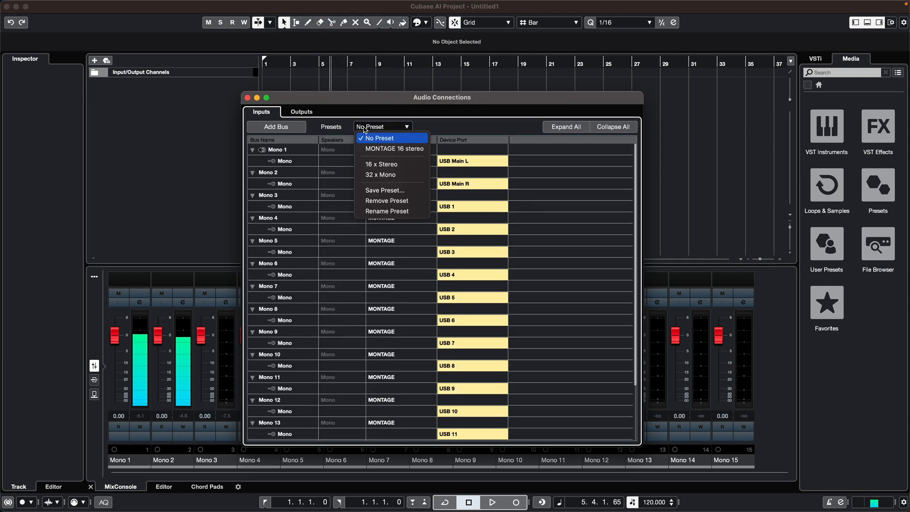
pyautogui.click(381, 163)
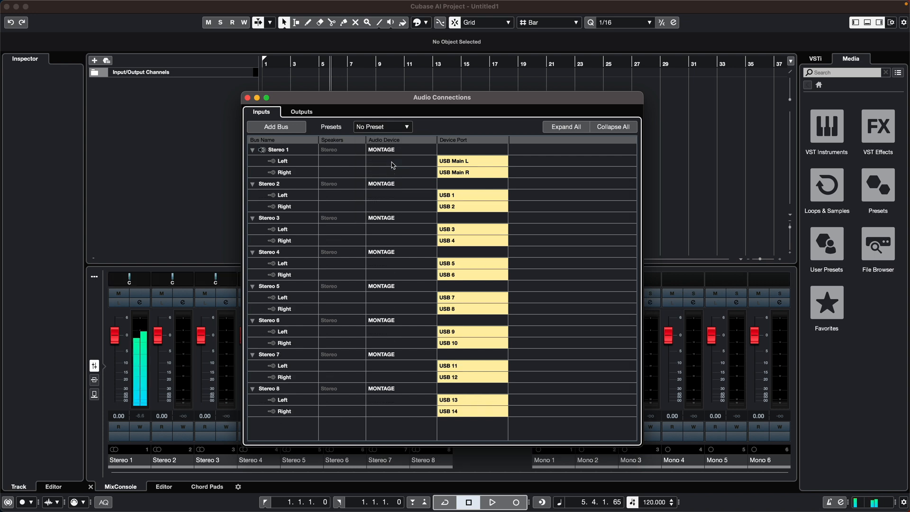
pyautogui.click(302, 111)
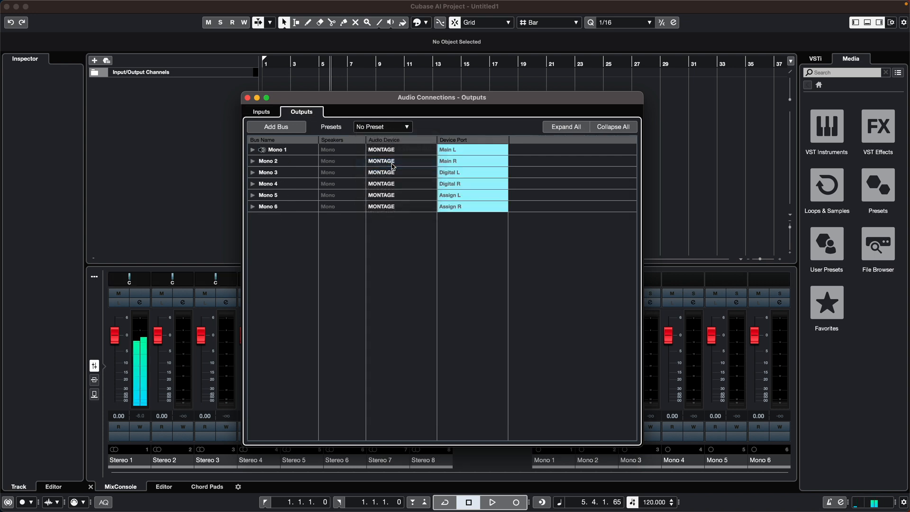
pyautogui.click(247, 97)
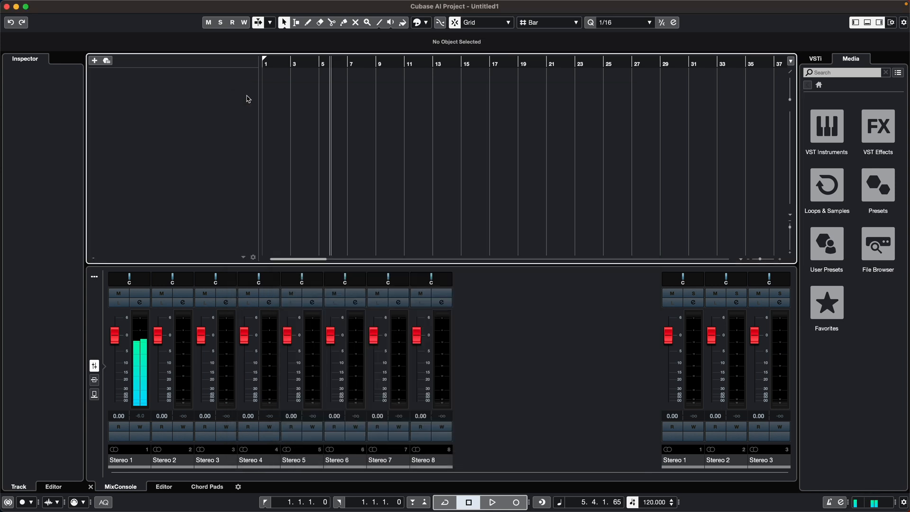
pyautogui.moveTo(144, 393)
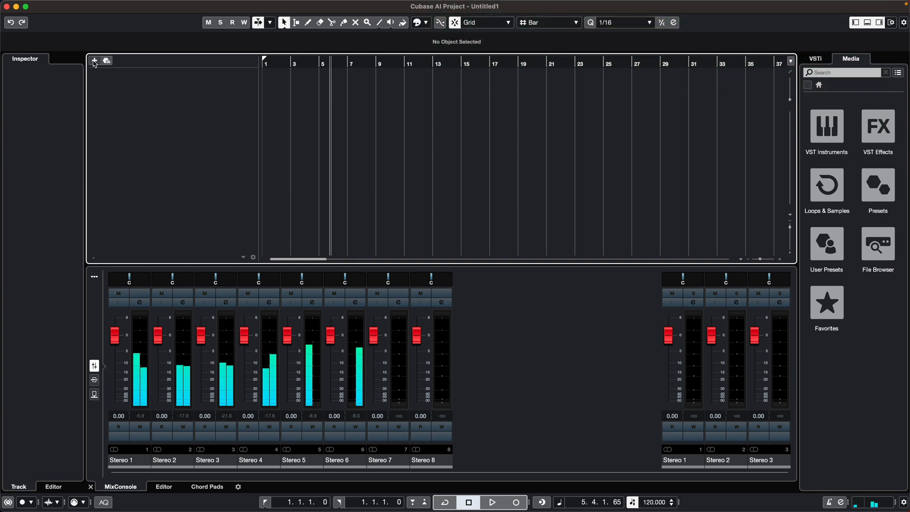
# - Add a folder track named 'MONTAGE audio'
pyautogui.click(94, 60)
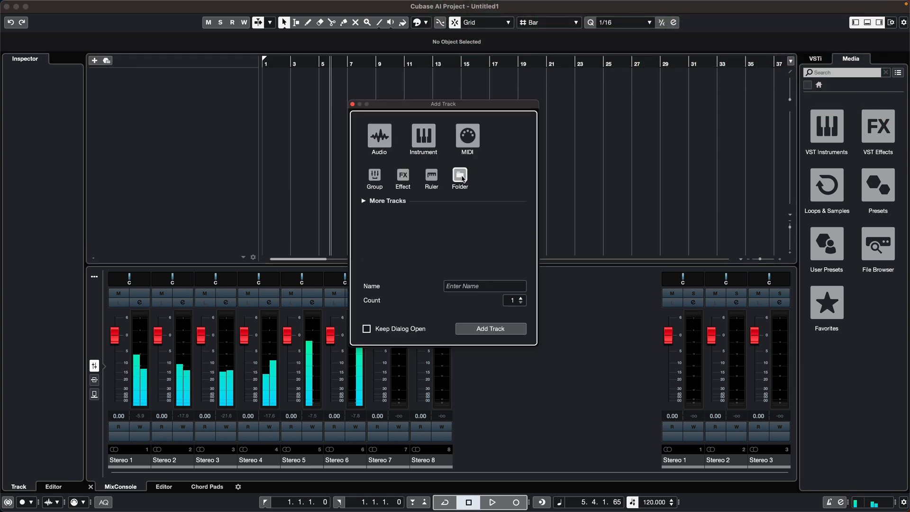
pyautogui.write('M')
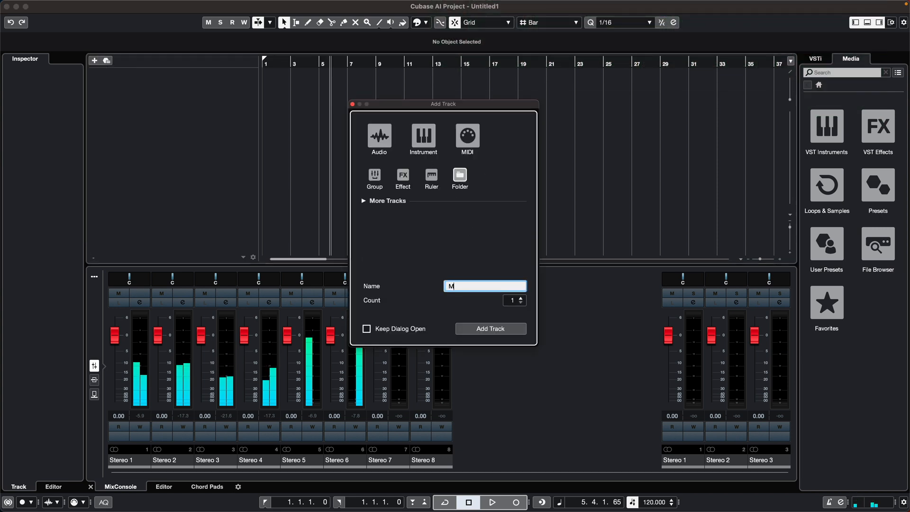
pyautogui.write('ONTAGE audio')
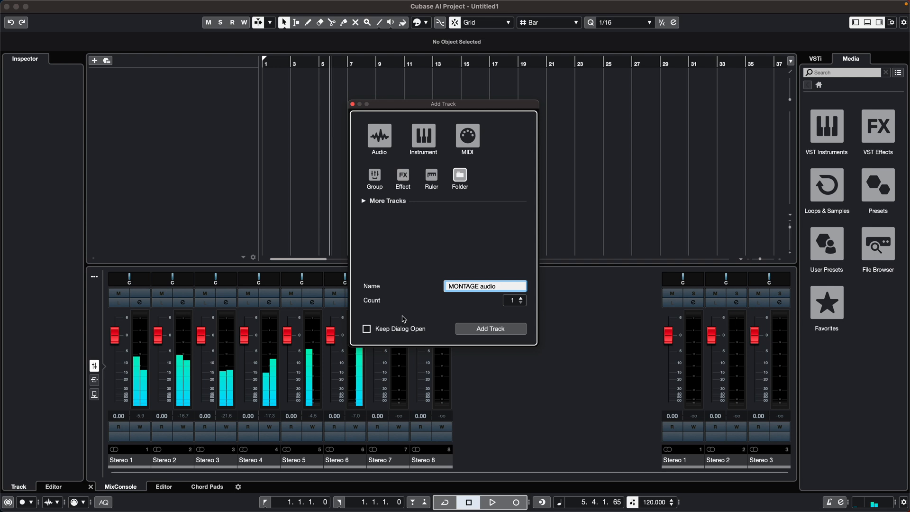
pyautogui.click(489, 328)
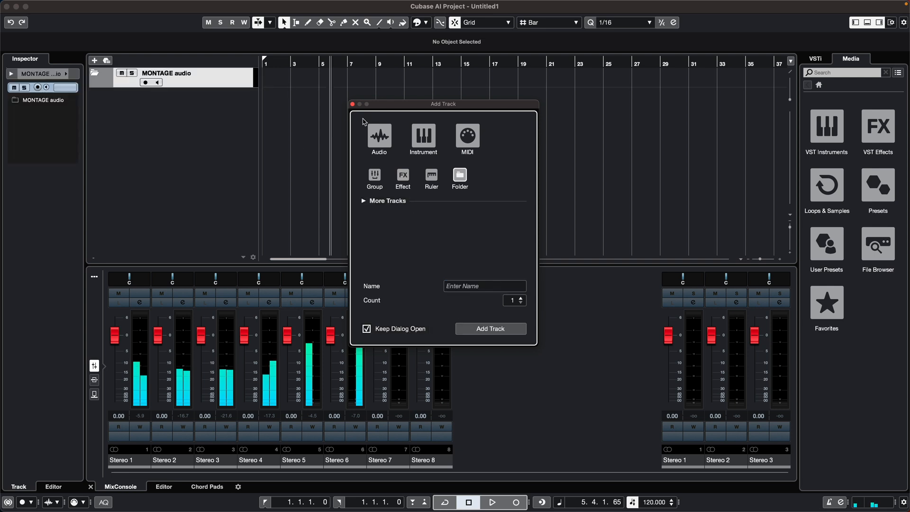
# - Set the new audio tracks to stereo configuration with Stereo 1 as input
pyautogui.click(379, 135)
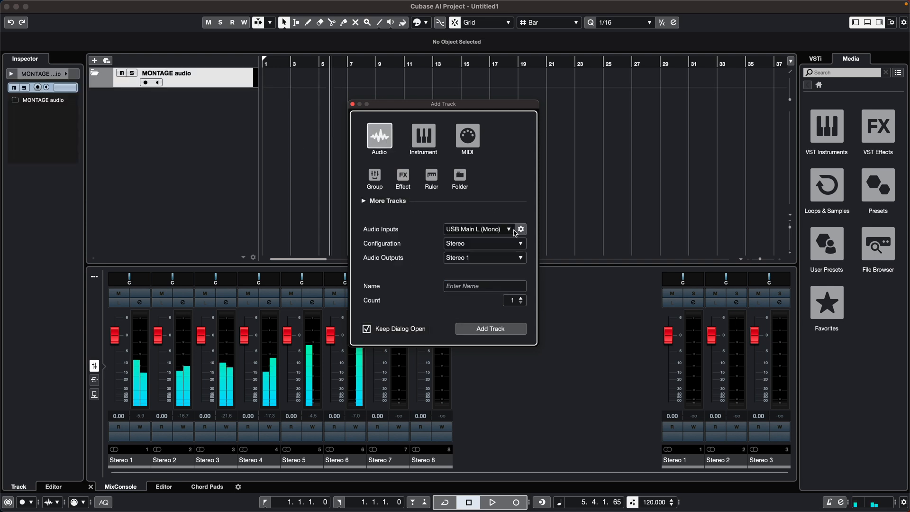
pyautogui.click(508, 228)
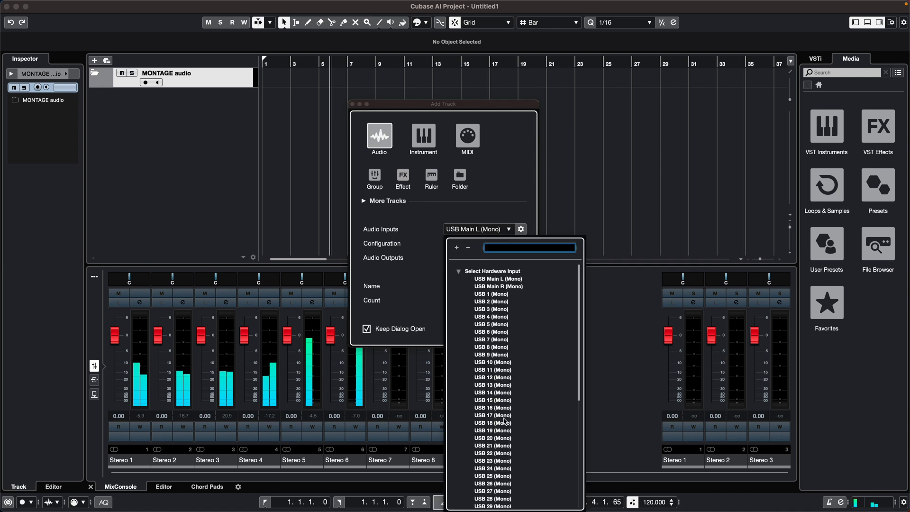
pyautogui.scroll(-3)
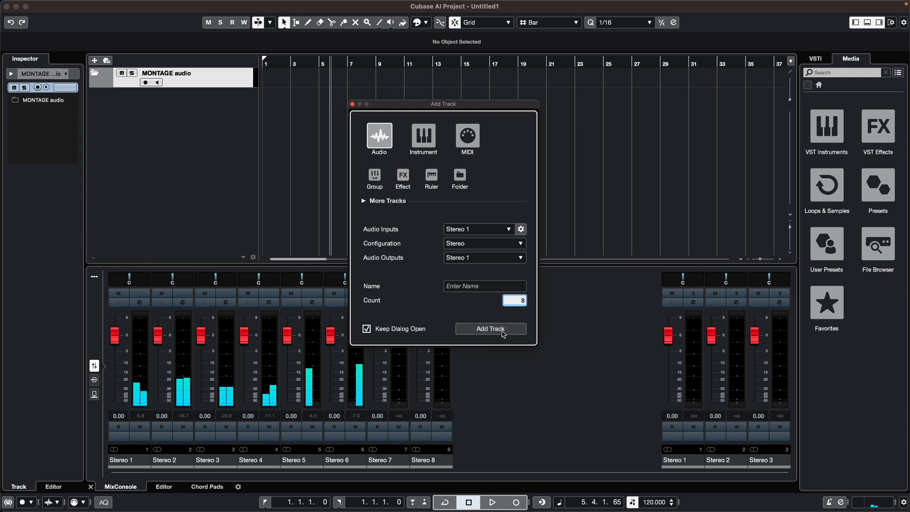
# - Add the eight stereo tracks Audio 01–08 and select Audio 01
pyautogui.click(490, 329)
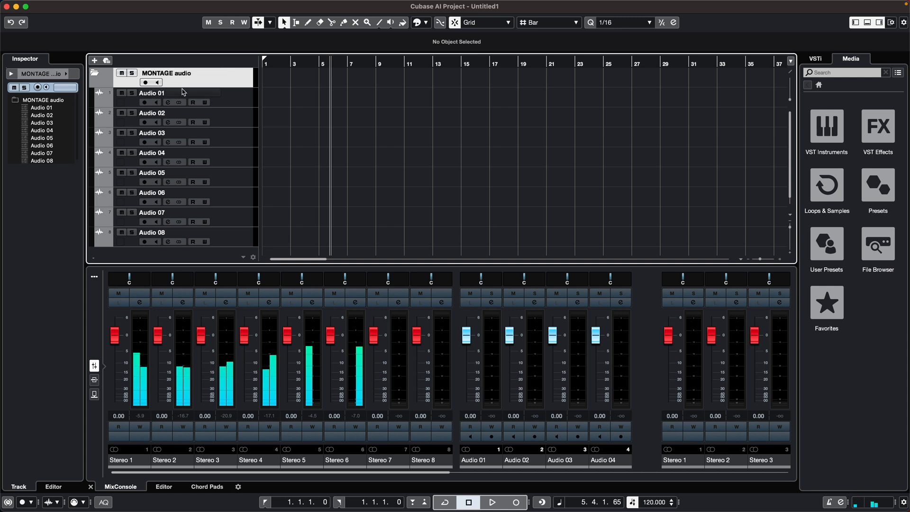
pyautogui.moveTo(217, 95)
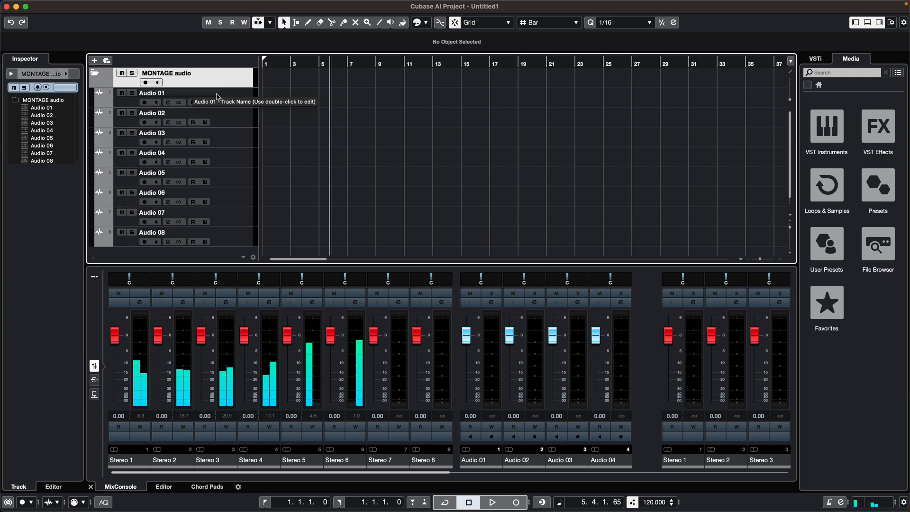
pyautogui.click(144, 102)
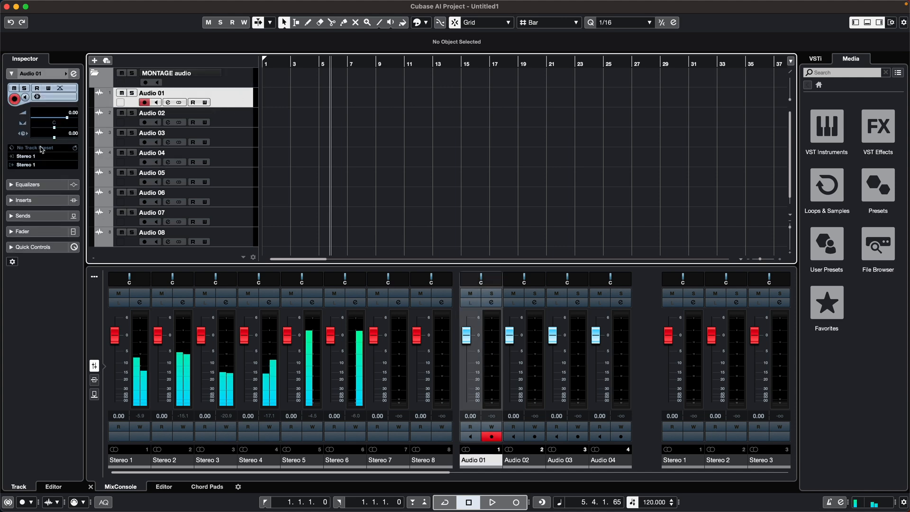
# - Route Audio 01–06 inputs to Stereo 1–6 in Channel Settings, then close it
pyautogui.click(151, 153)
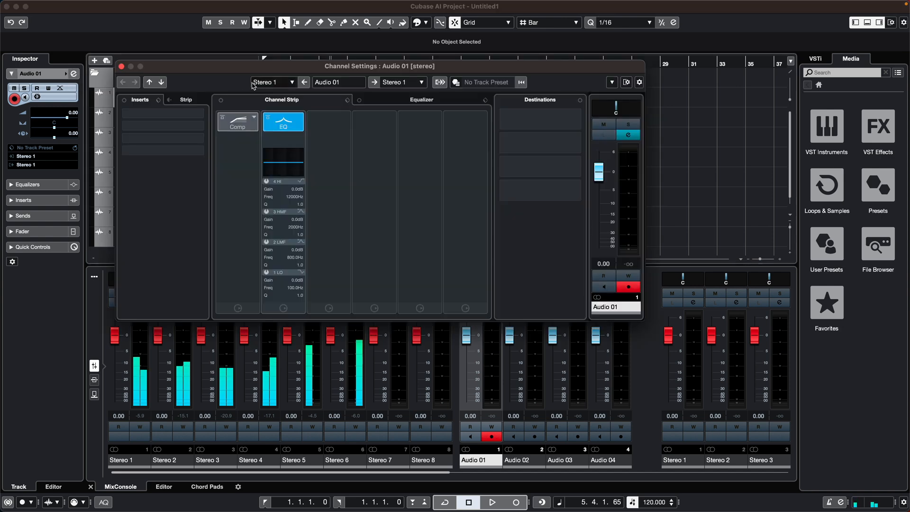
pyautogui.moveTo(399, 80)
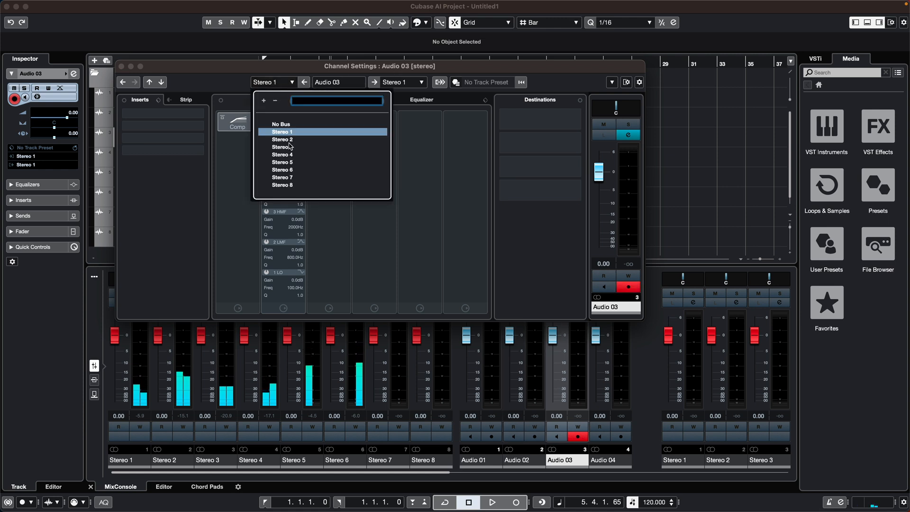
pyautogui.click(155, 82)
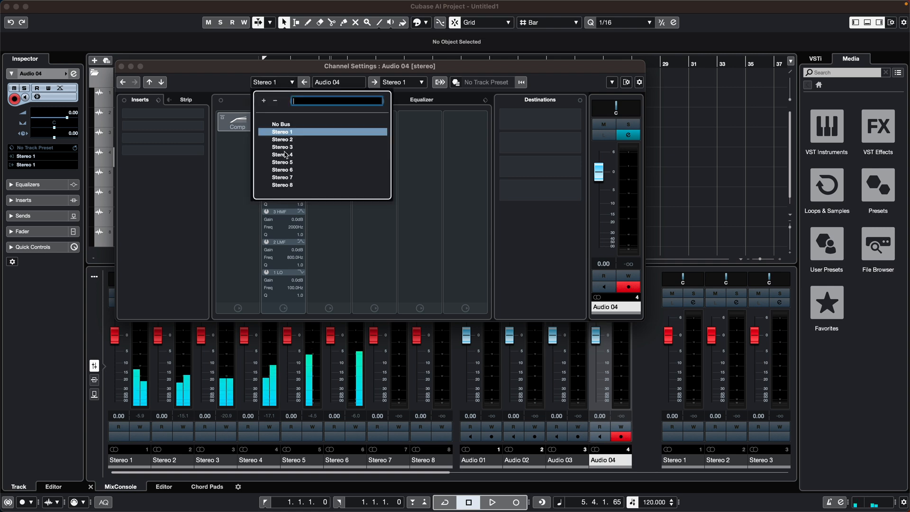
pyautogui.click(155, 82)
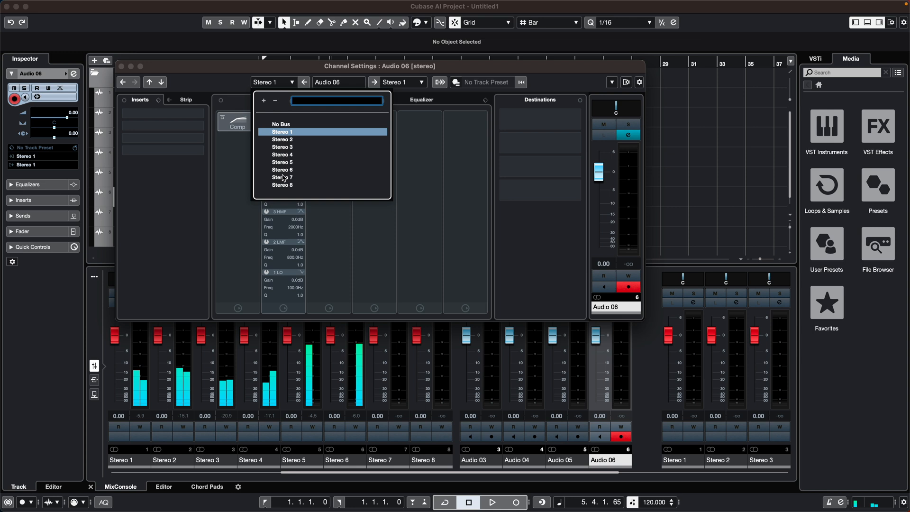
pyautogui.click(282, 169)
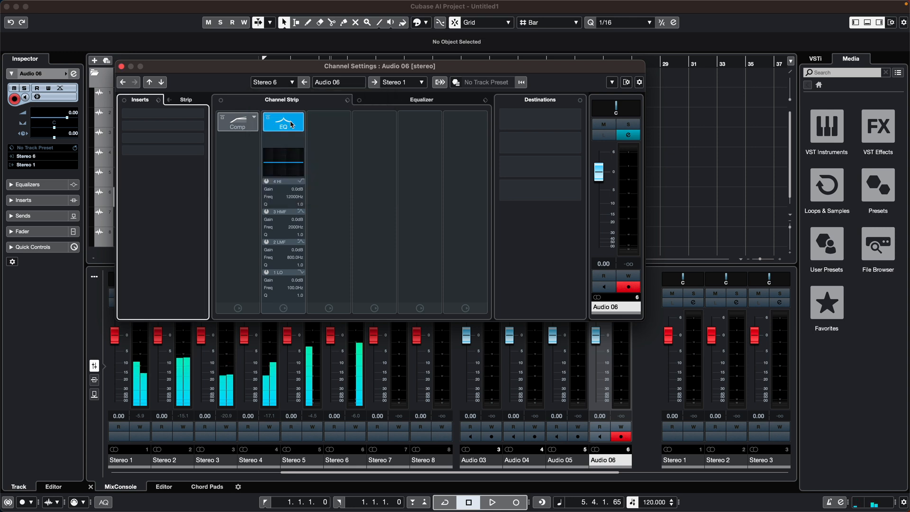
pyautogui.click(273, 82)
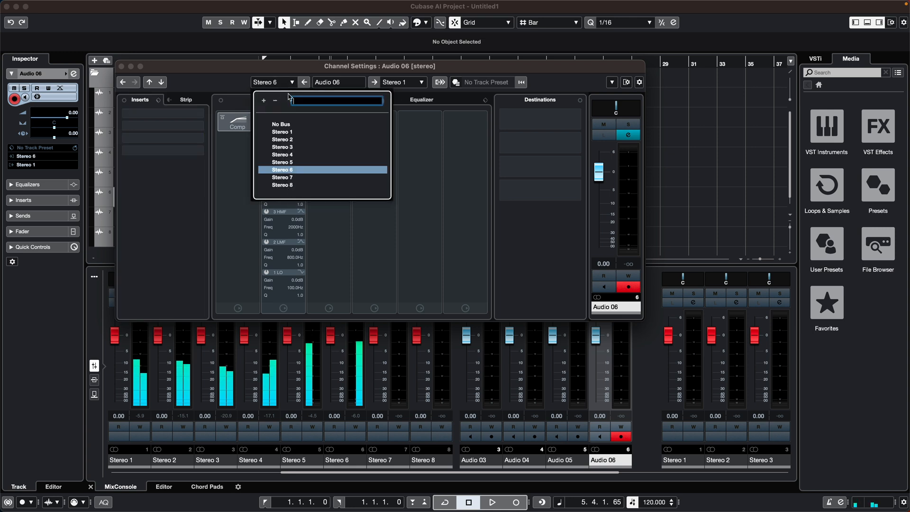
pyautogui.click(282, 170)
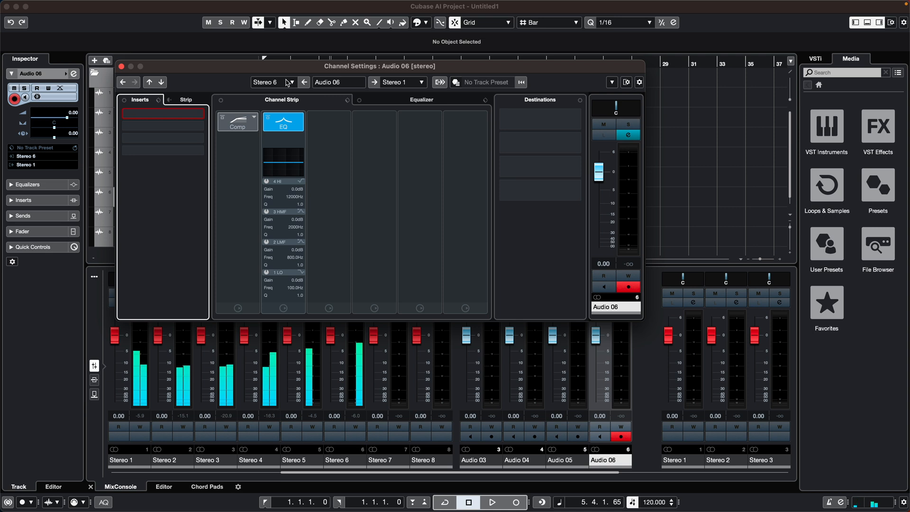
pyautogui.click(282, 82)
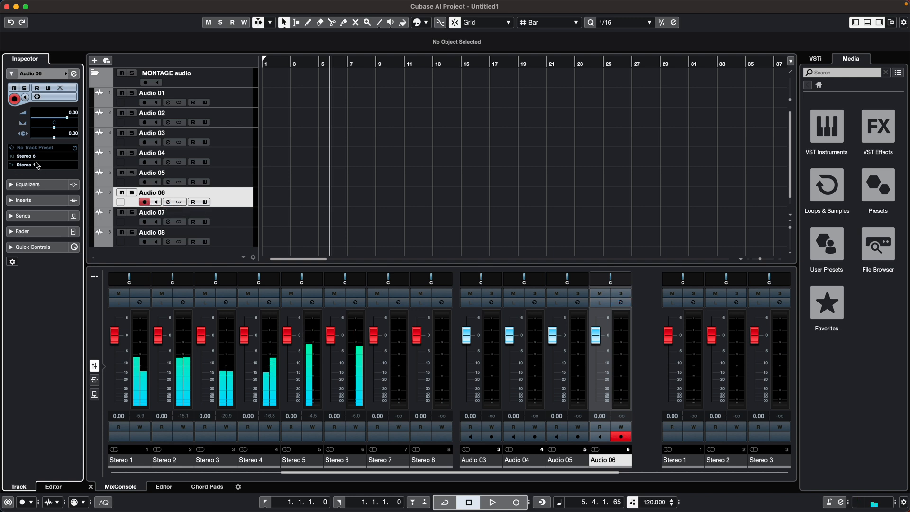
# - Select Audio 07 and open its input bus choices to assign Stereo 7
pyautogui.click(151, 212)
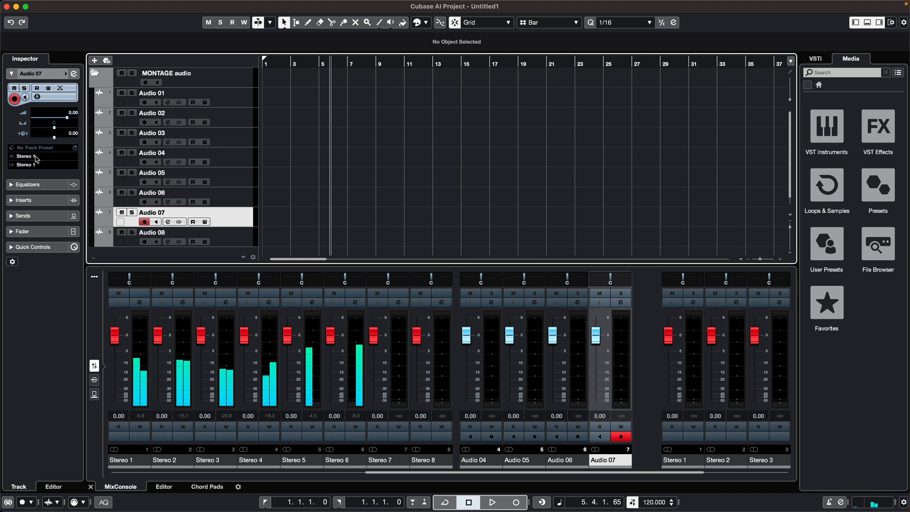
pyautogui.click(152, 233)
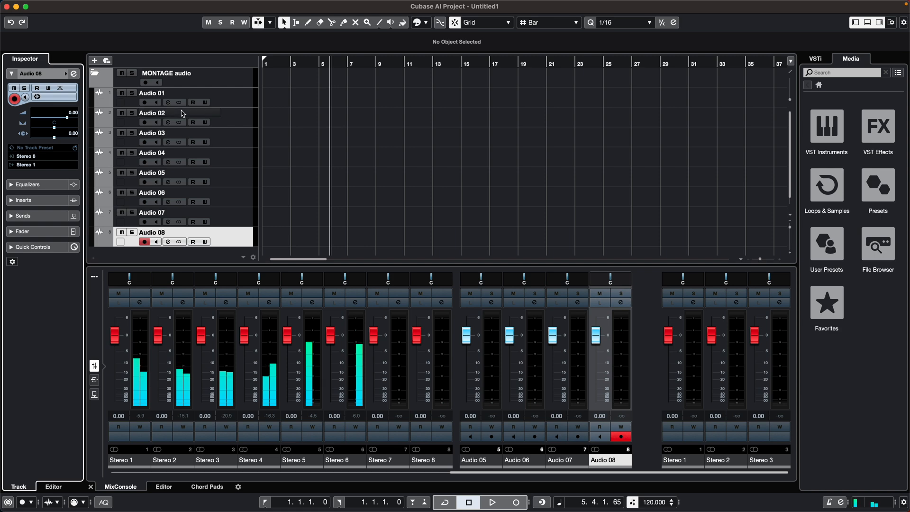
pyautogui.moveTo(157, 84)
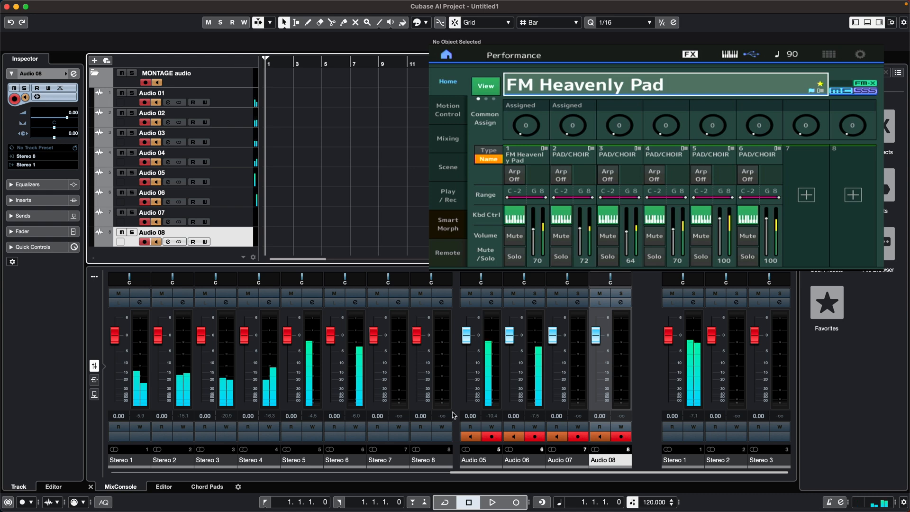
# - Record the MONTAGE performance onto all eight tracks, stop, and play it back
pyautogui.click(491, 502)
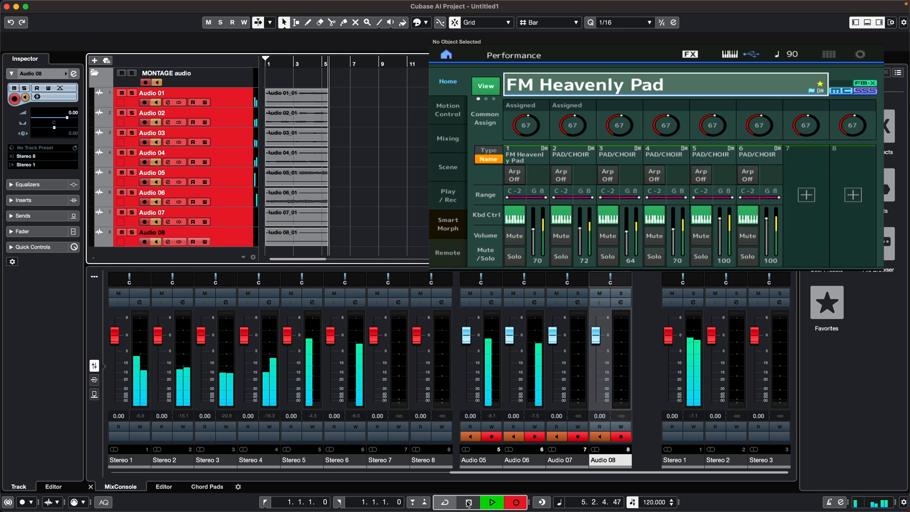
pyautogui.click(468, 502)
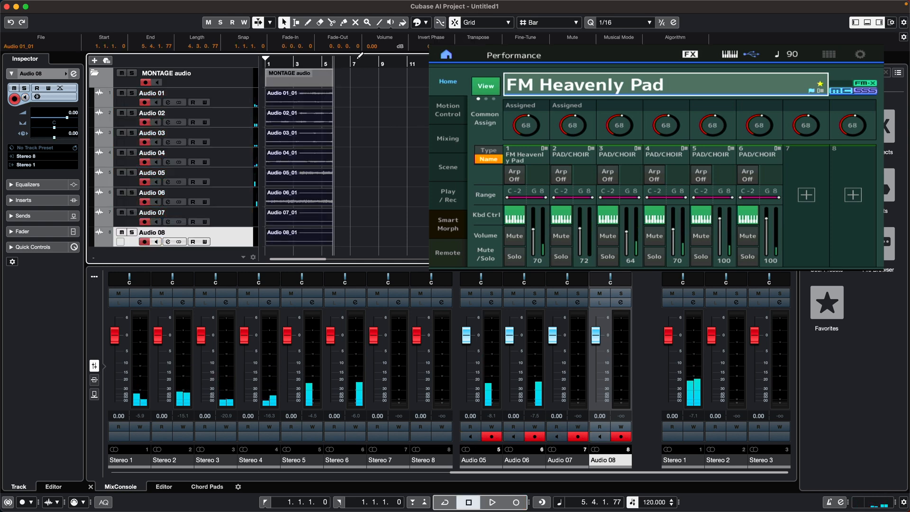
pyautogui.click(492, 502)
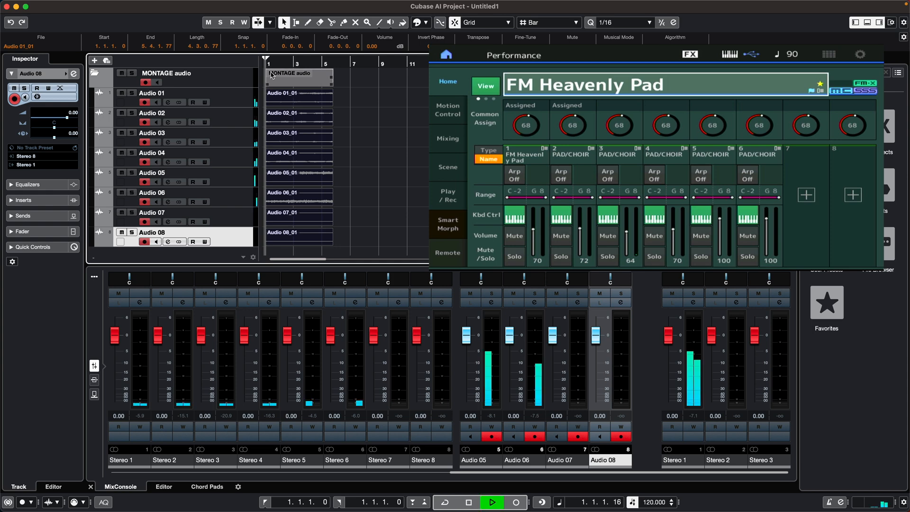